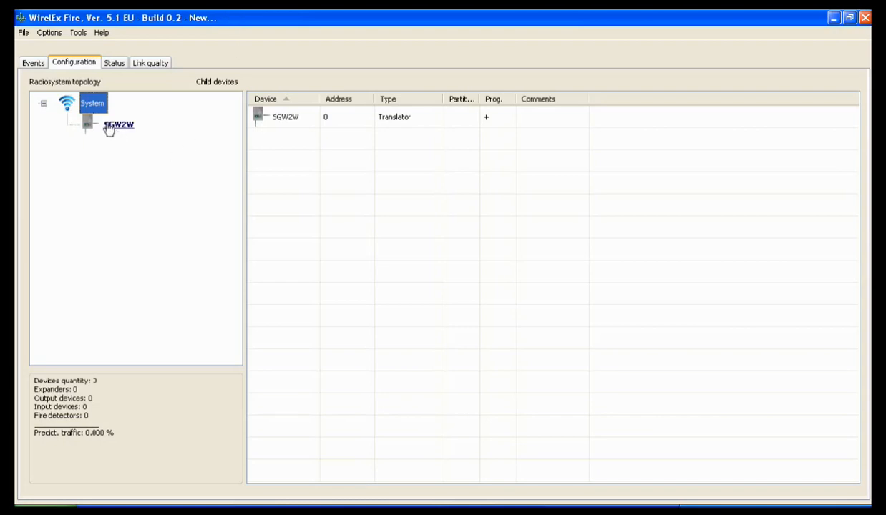
Step: Select the SGW2W translator in the topology tree and bring up its context menu
click(118, 124)
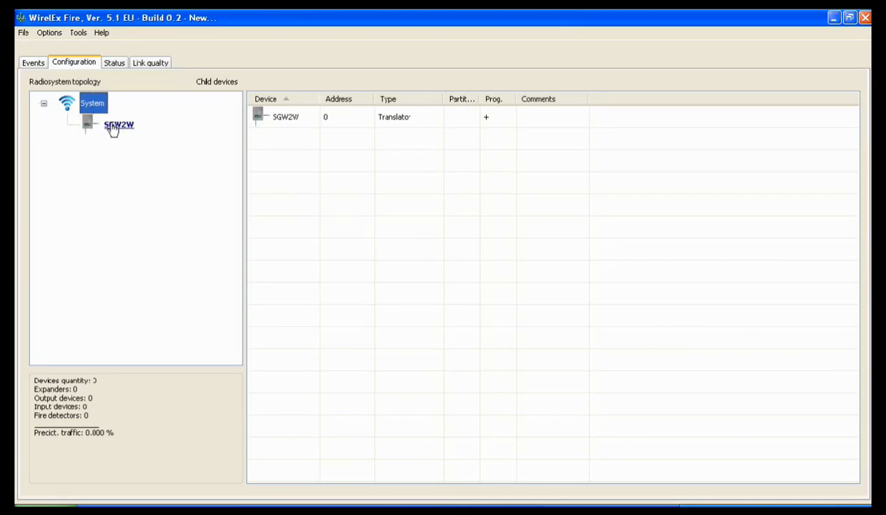
click(119, 124)
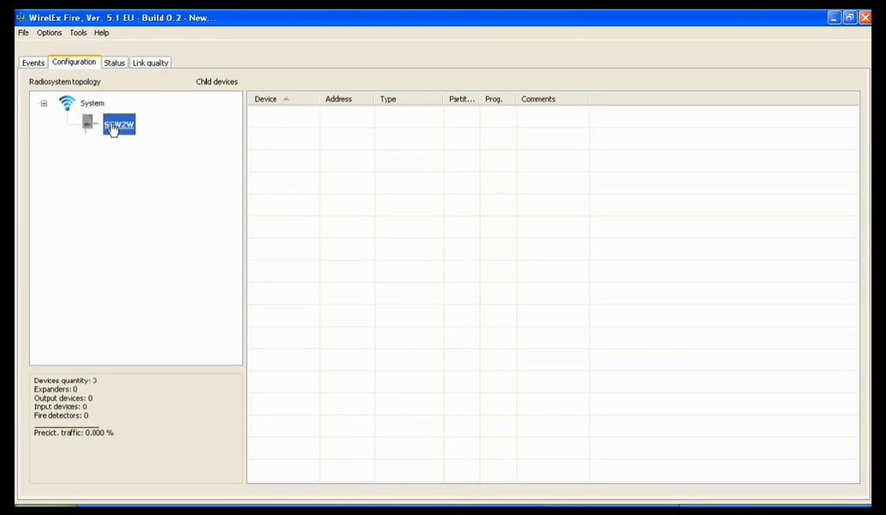
right_click(119, 123)
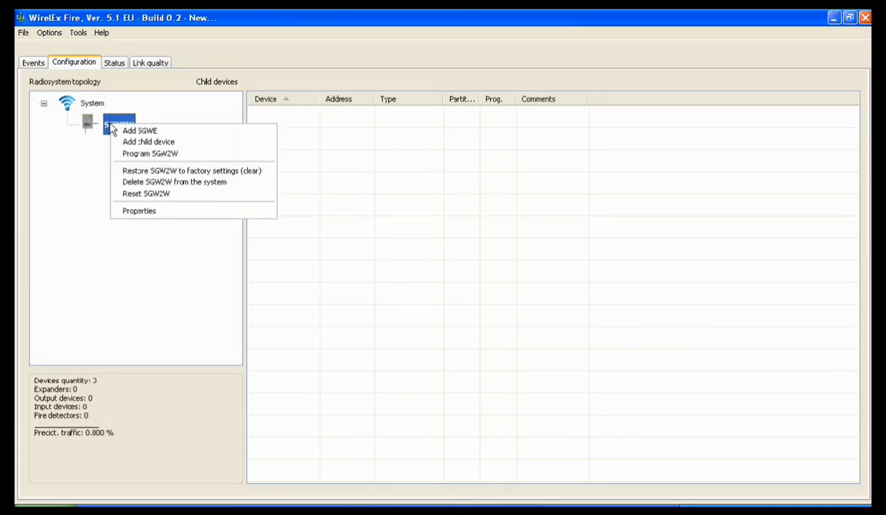
Step: Add one SG100 (Optical Detector) child device to the SGW2W translator
click(148, 142)
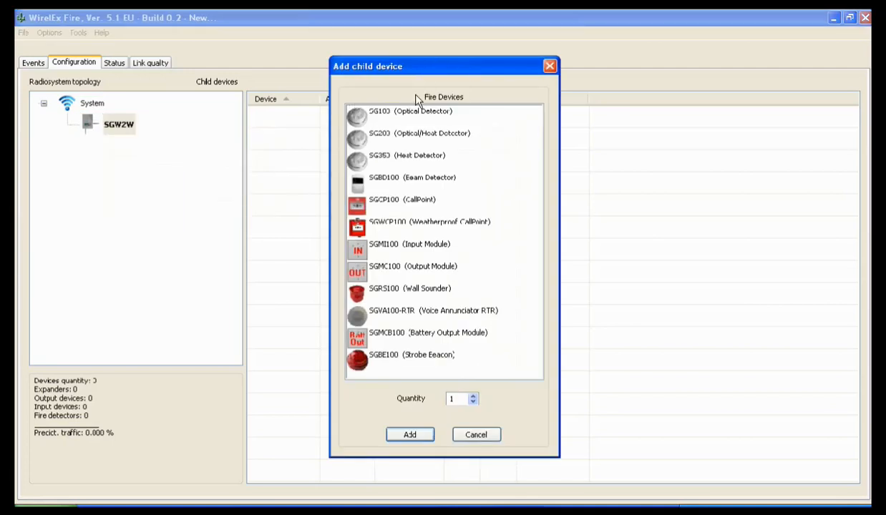
mouse_move(403, 237)
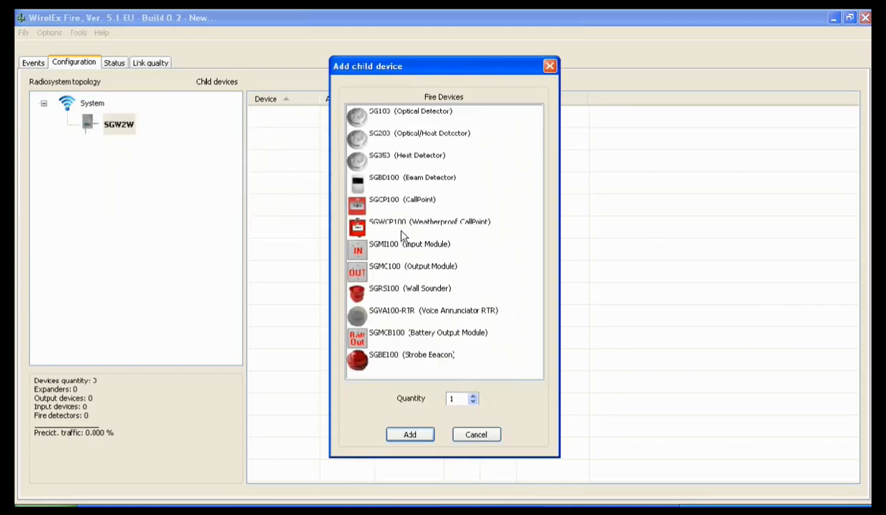
mouse_move(422, 212)
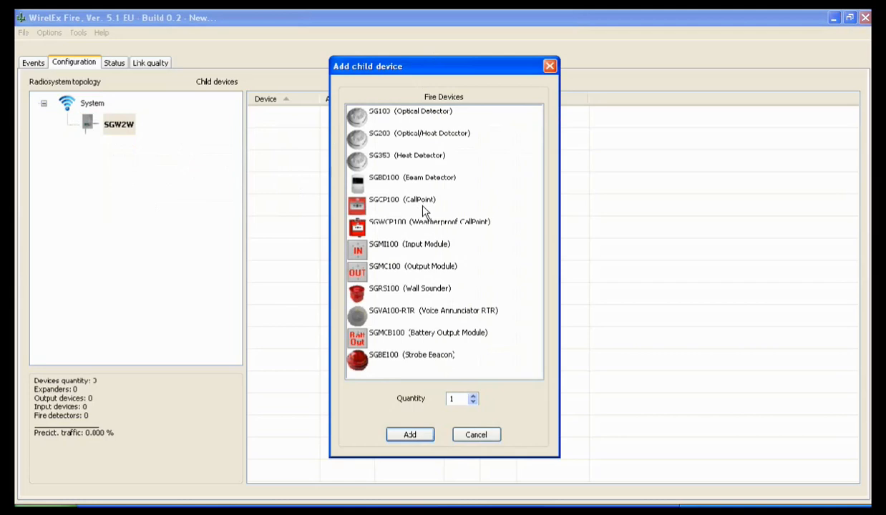
click(409, 111)
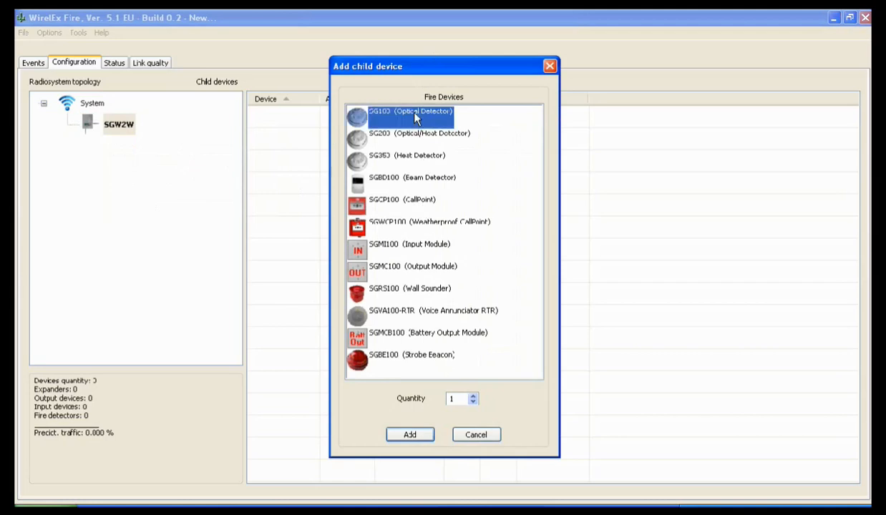
mouse_move(457, 385)
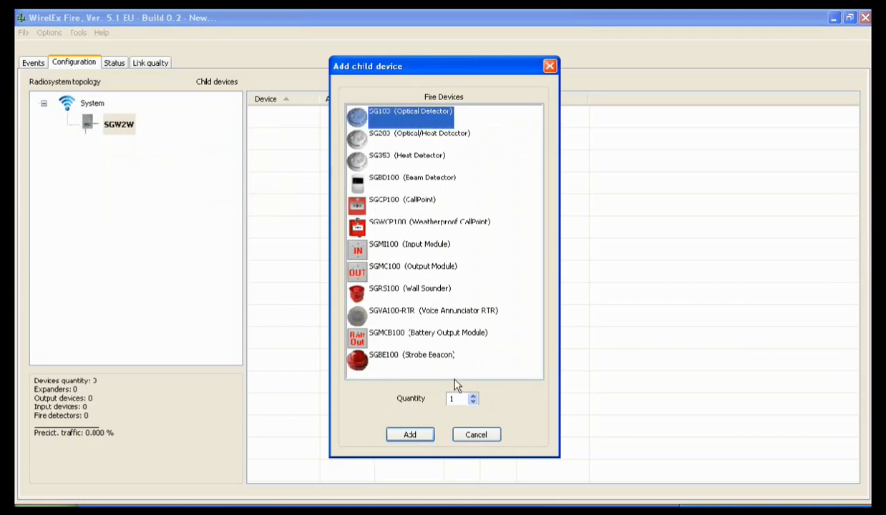
mouse_move(438, 405)
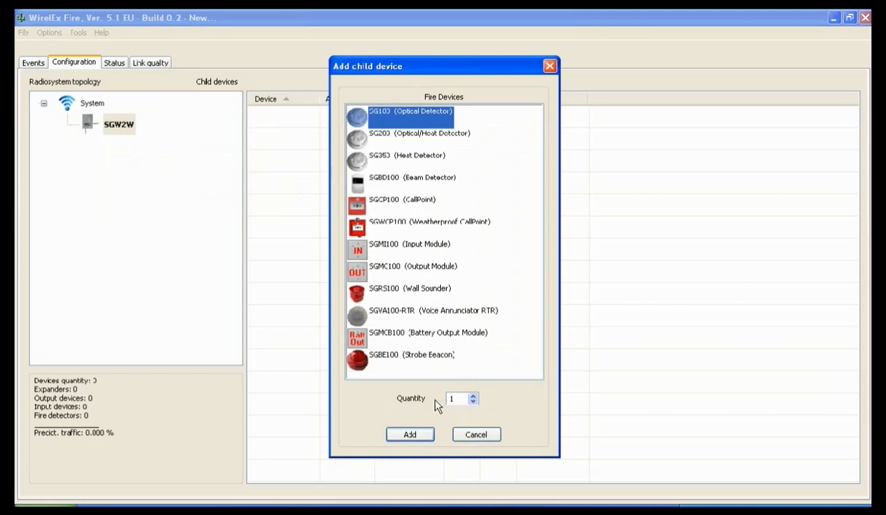
mouse_move(451, 414)
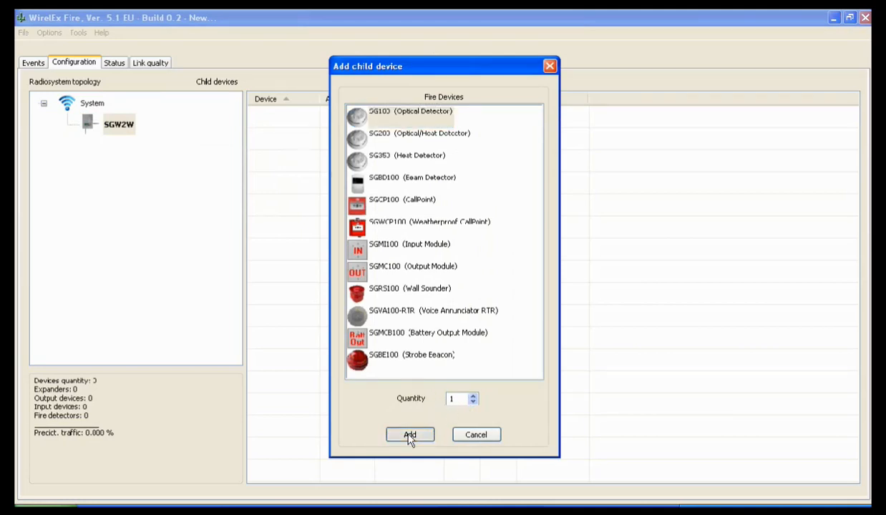
click(409, 435)
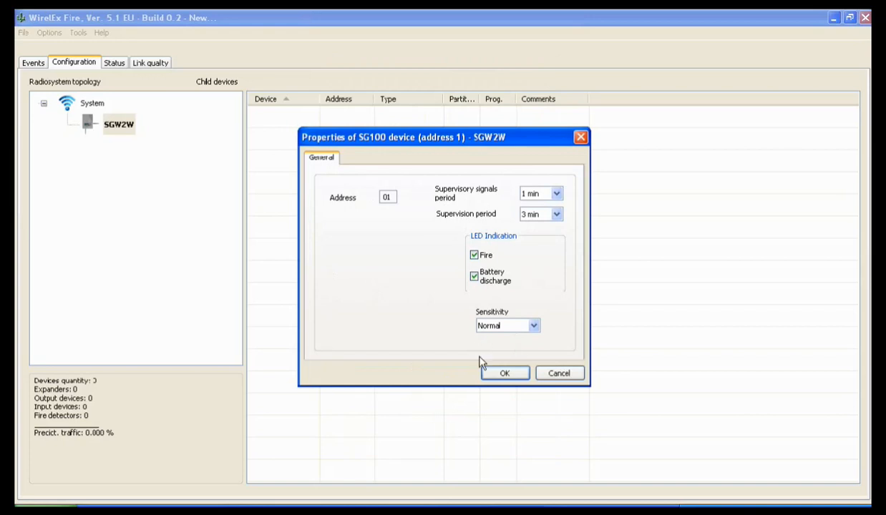
mouse_move(504, 373)
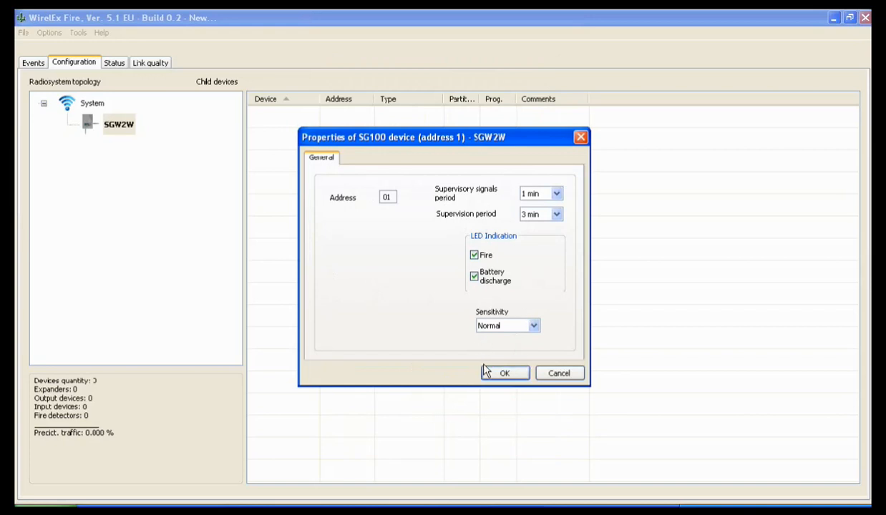
mouse_move(363, 267)
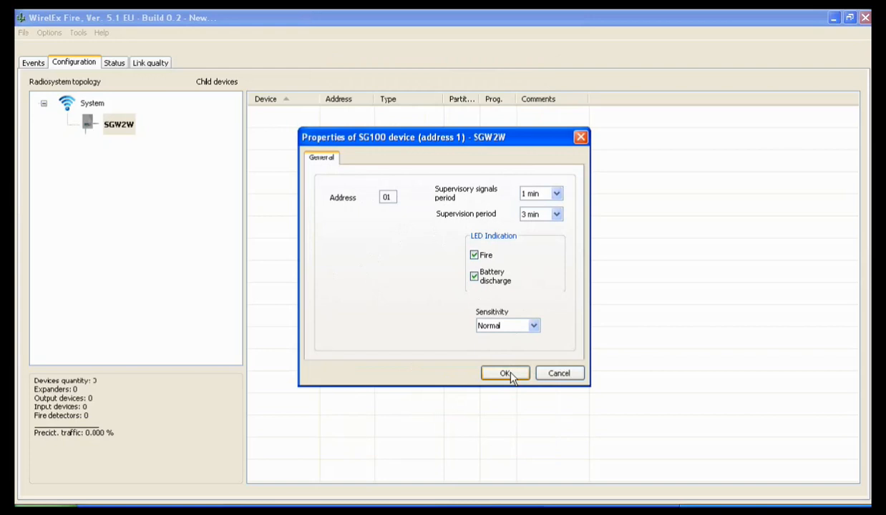
Step: Accept the SG100 detector's default properties at address 01
click(505, 373)
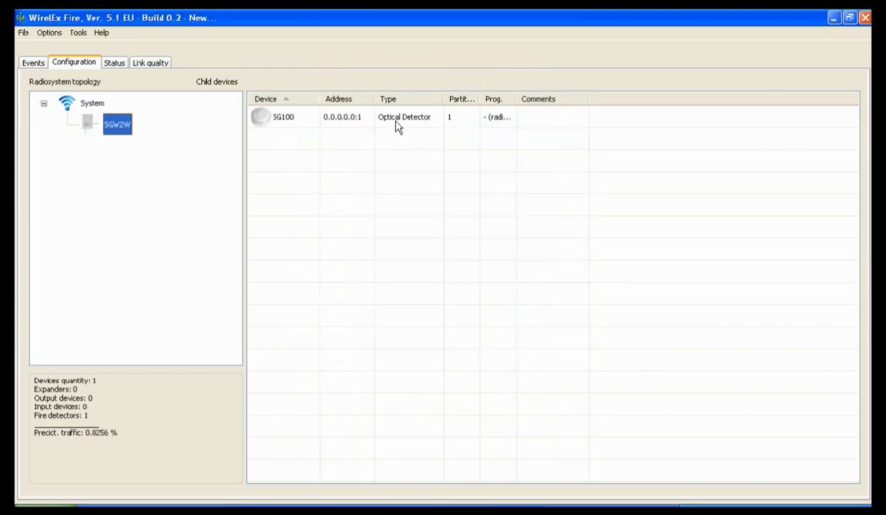
mouse_move(509, 136)
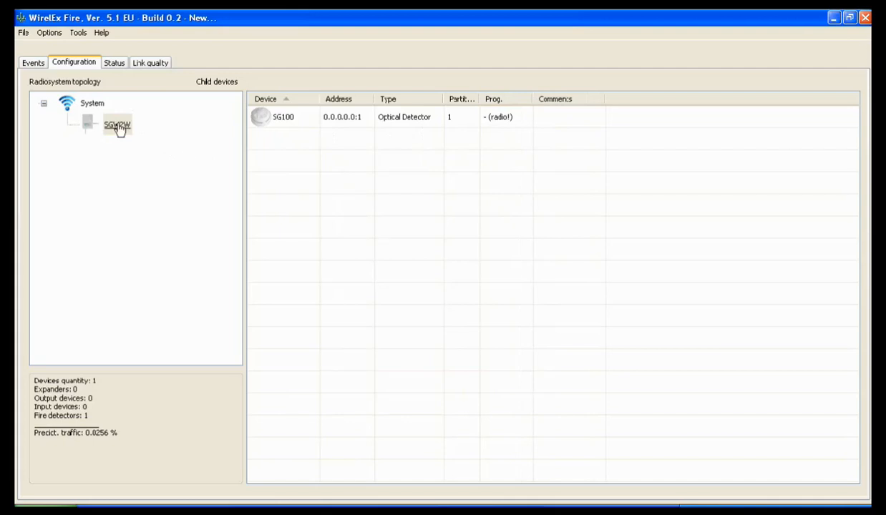
Step: Add an SGCP100 call point at address 2 with default properties
double_click(116, 124)
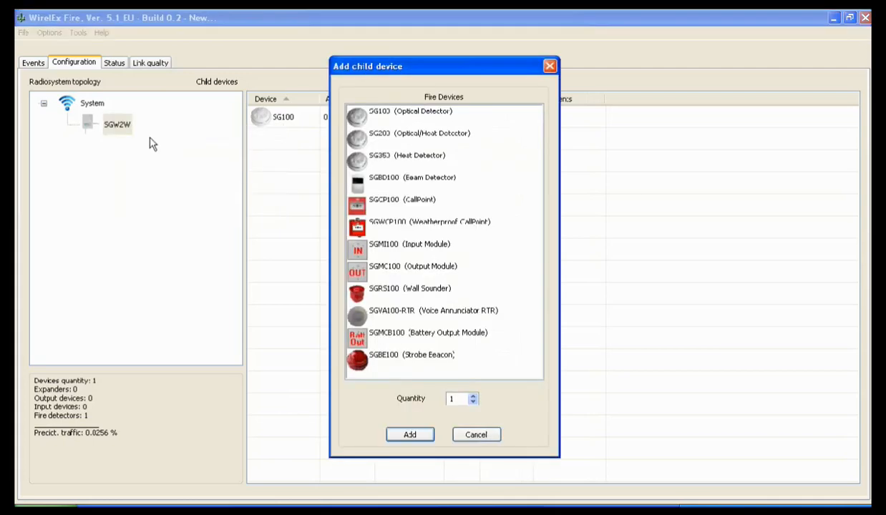
click(402, 199)
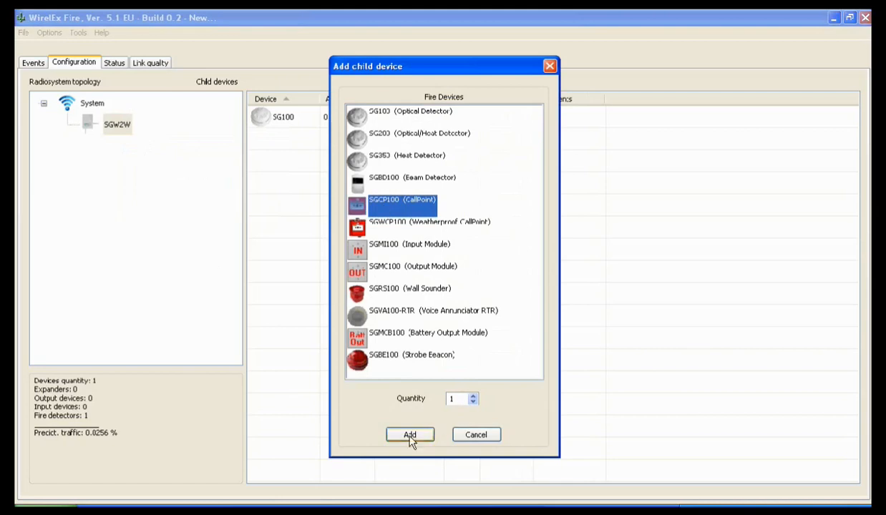
click(409, 435)
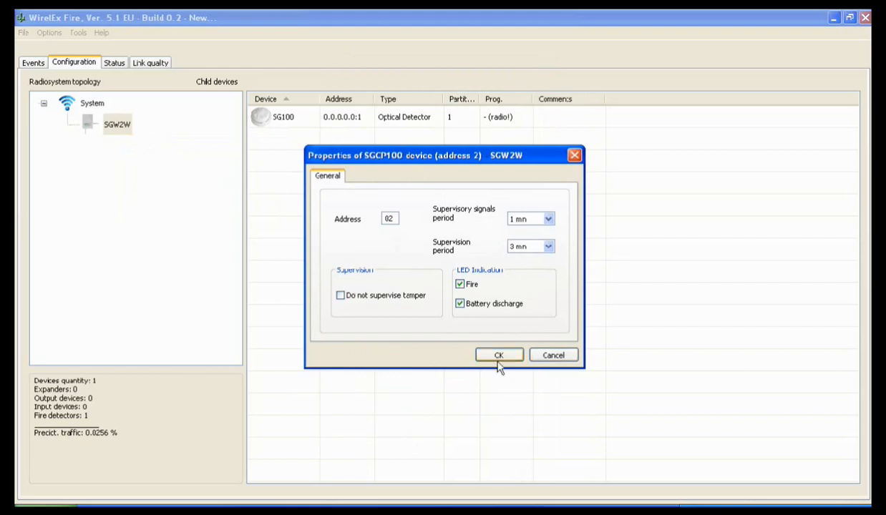
click(499, 355)
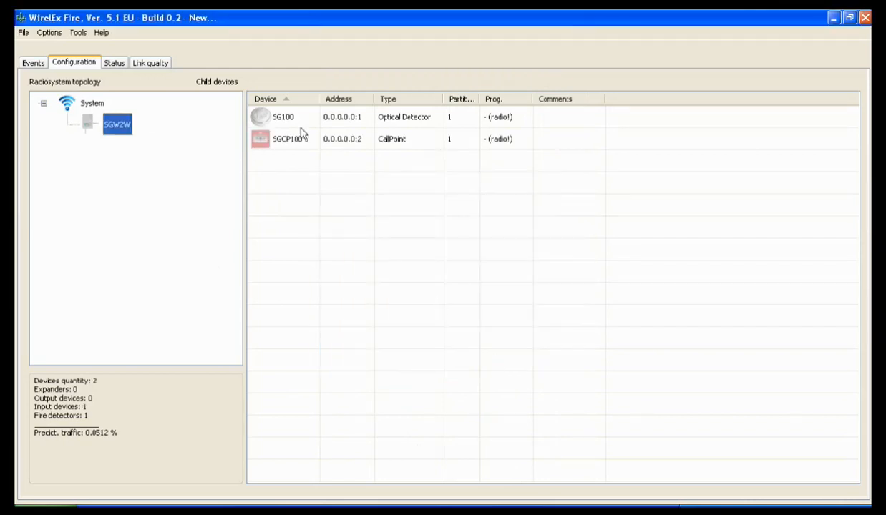
mouse_move(392, 146)
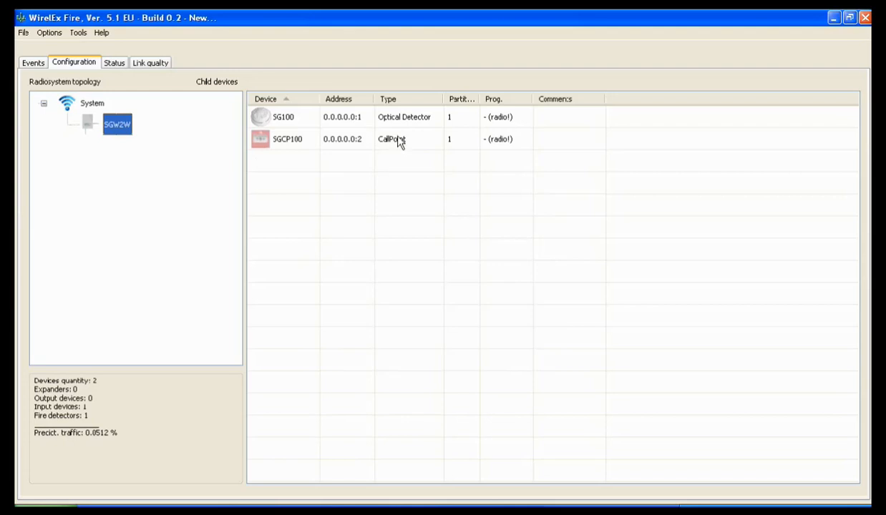
mouse_move(579, 299)
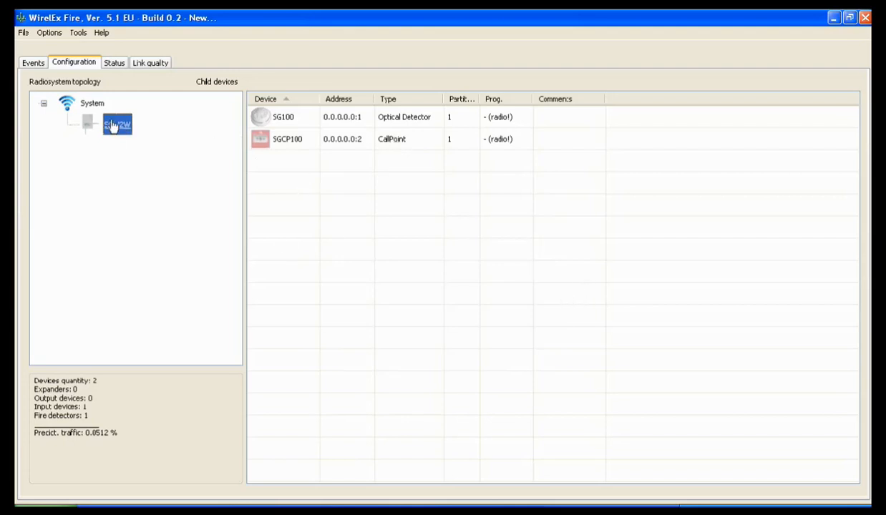
Step: Program the SGW2W translator and acknowledge the success message
right_click(117, 123)
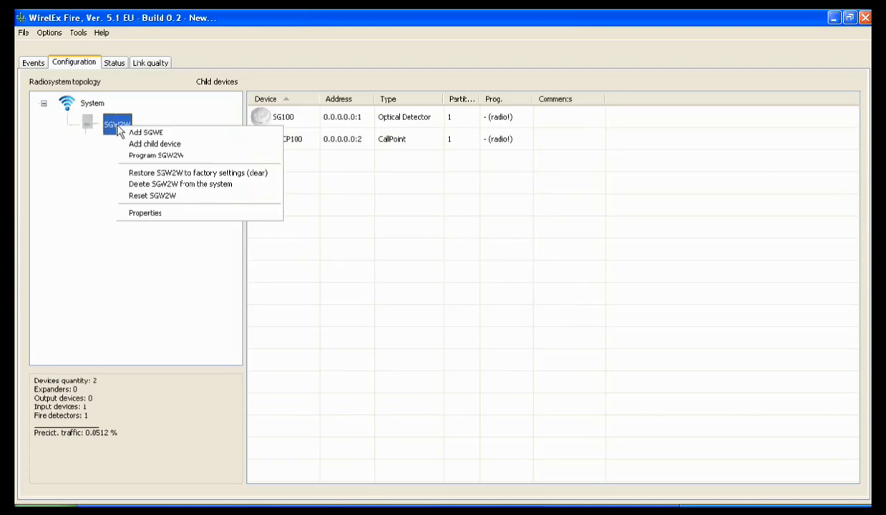
click(156, 155)
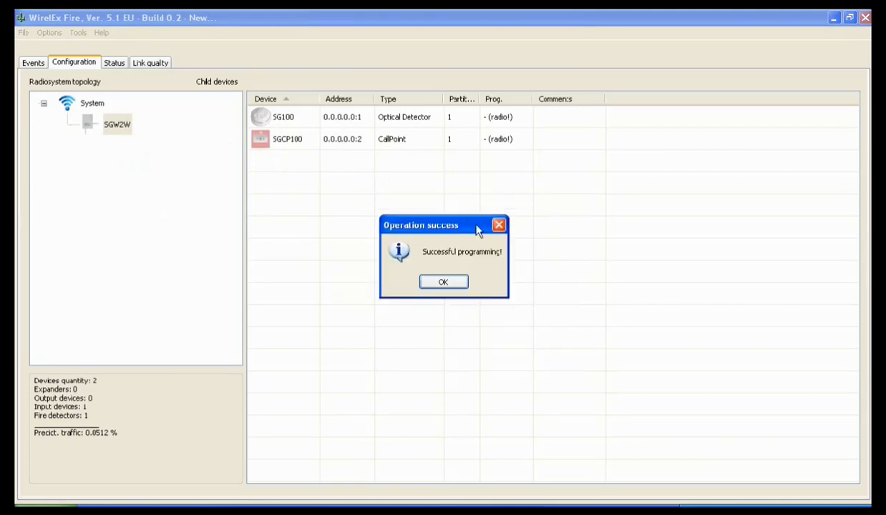
mouse_move(443, 281)
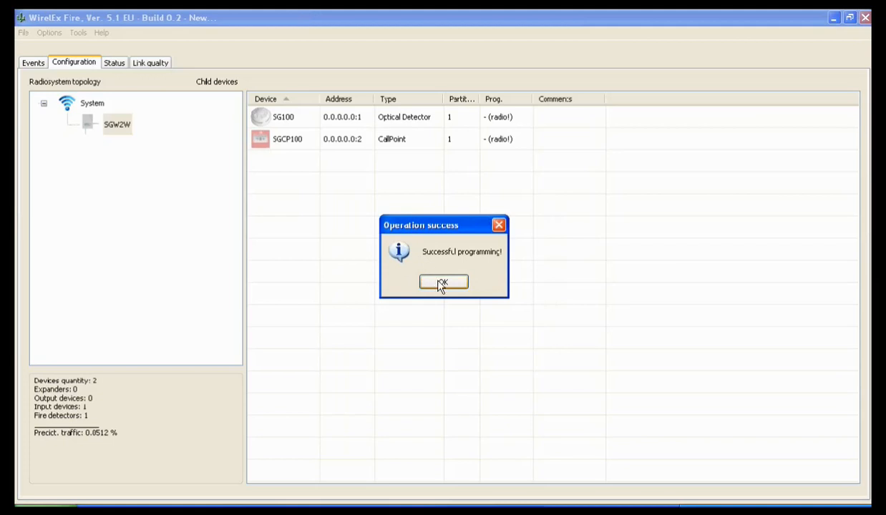
click(443, 281)
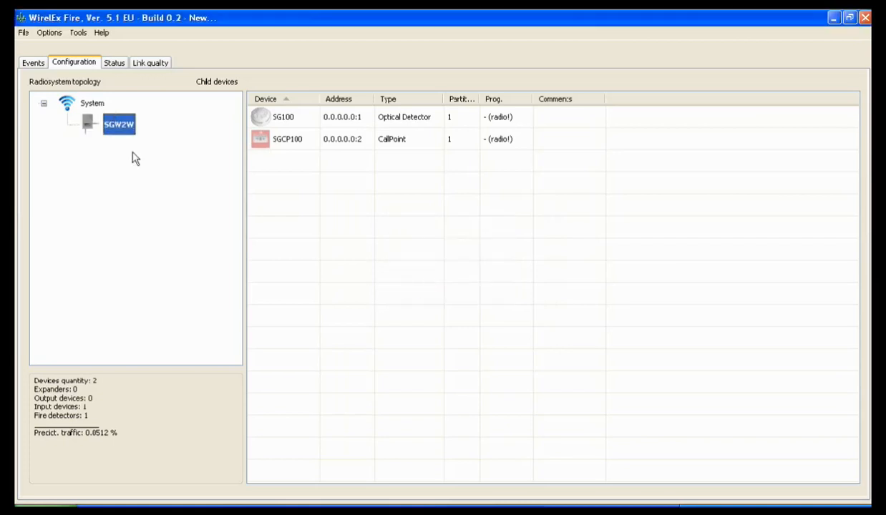
mouse_move(106, 146)
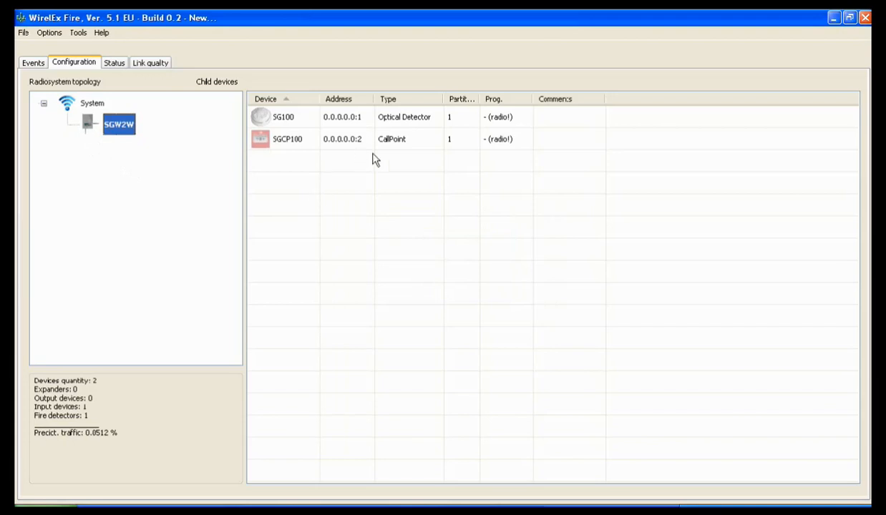
mouse_move(317, 171)
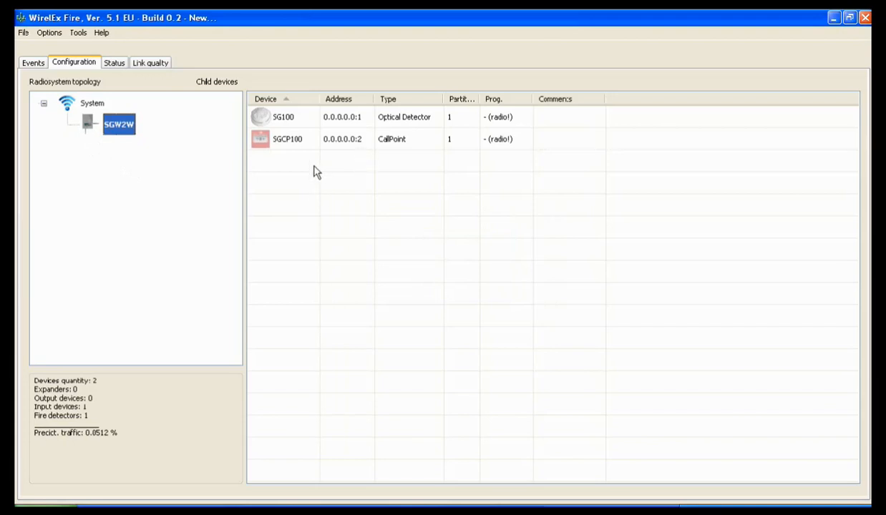
mouse_move(372, 174)
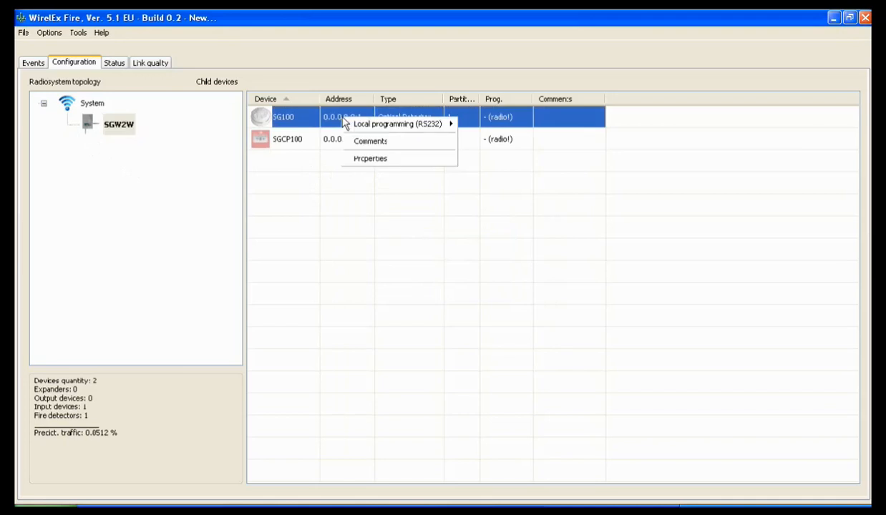
mouse_move(398, 124)
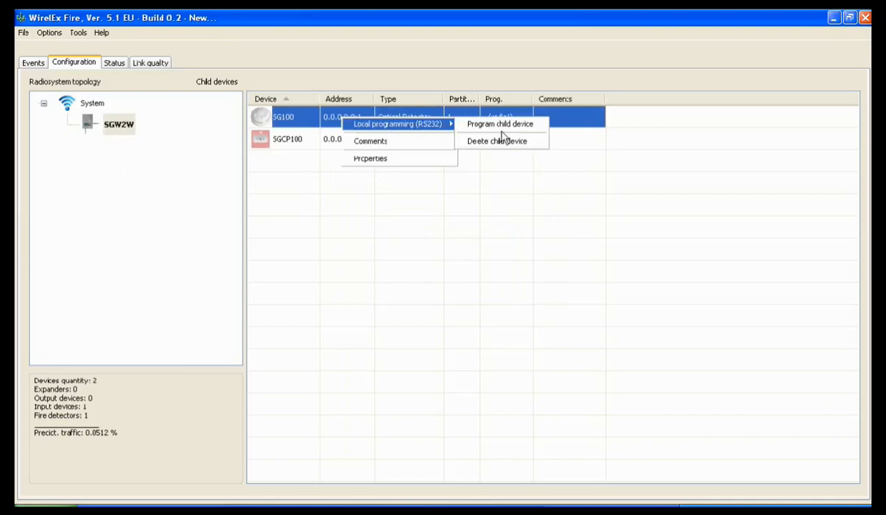
mouse_move(500, 123)
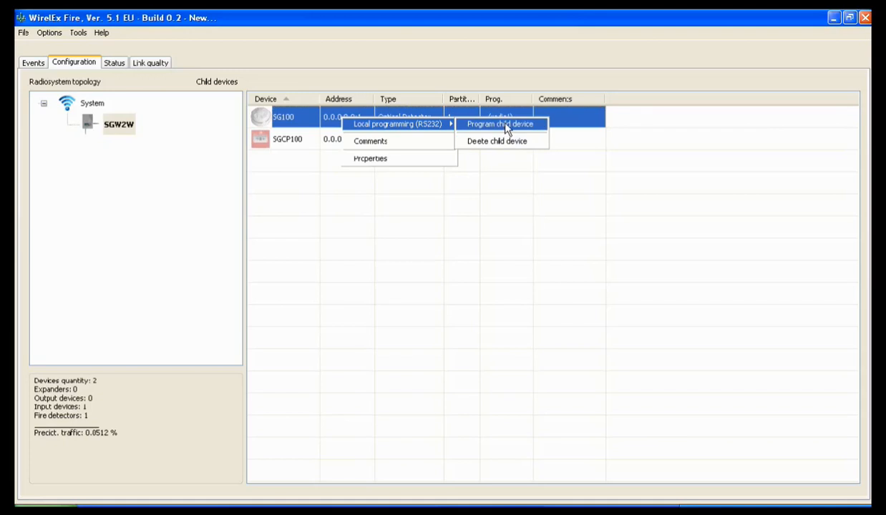
Step: Program the SG100 detector via local RS232 programming and confirm success
click(500, 124)
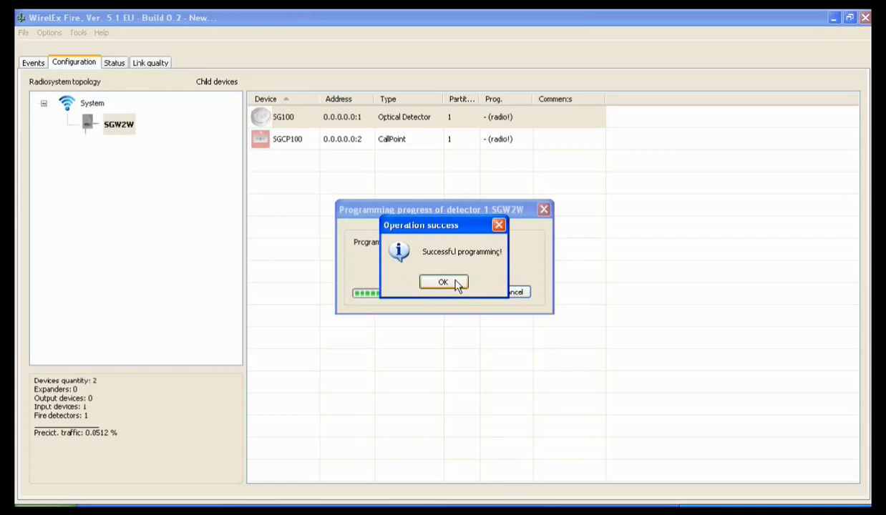
click(443, 282)
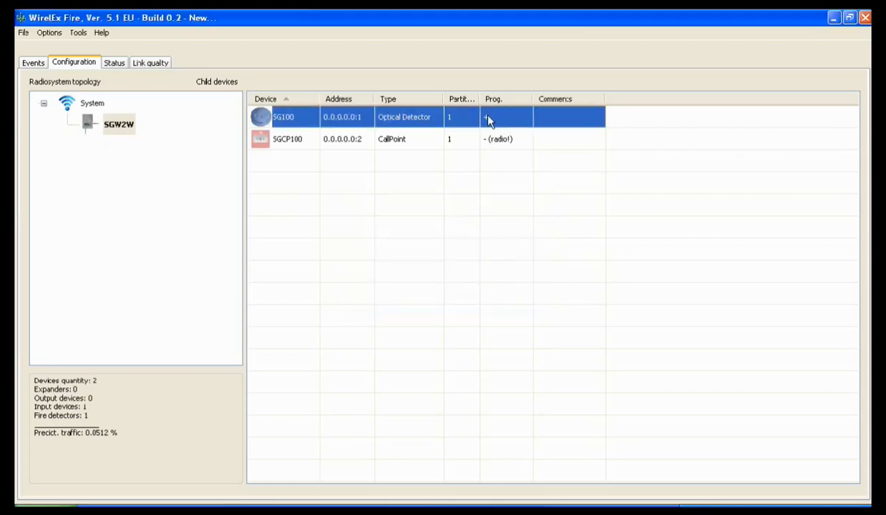
mouse_move(488, 133)
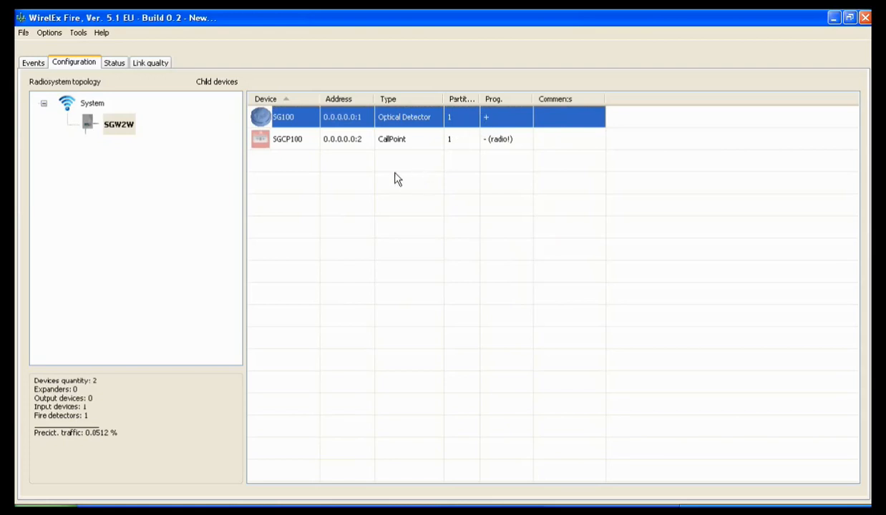
Step: Program the SGCP100 call point via local RS232 programming and confirm success
right_click(287, 139)
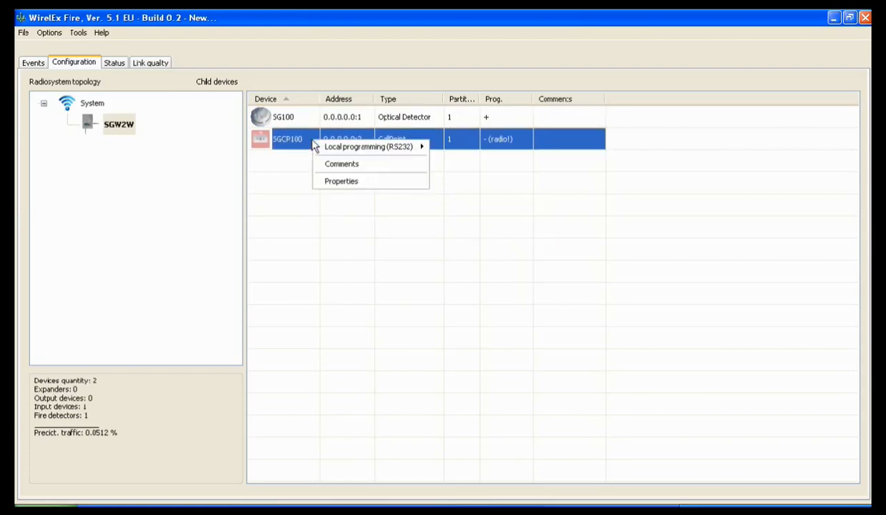
mouse_move(370, 147)
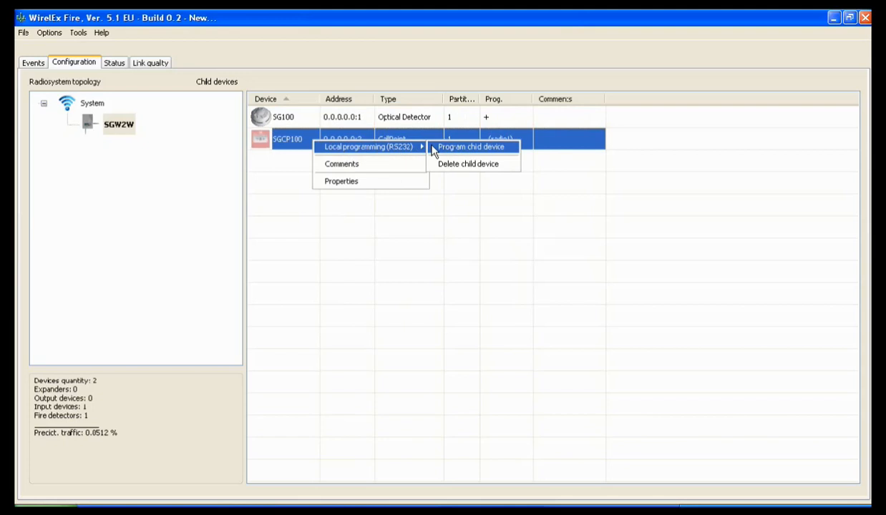
click(471, 146)
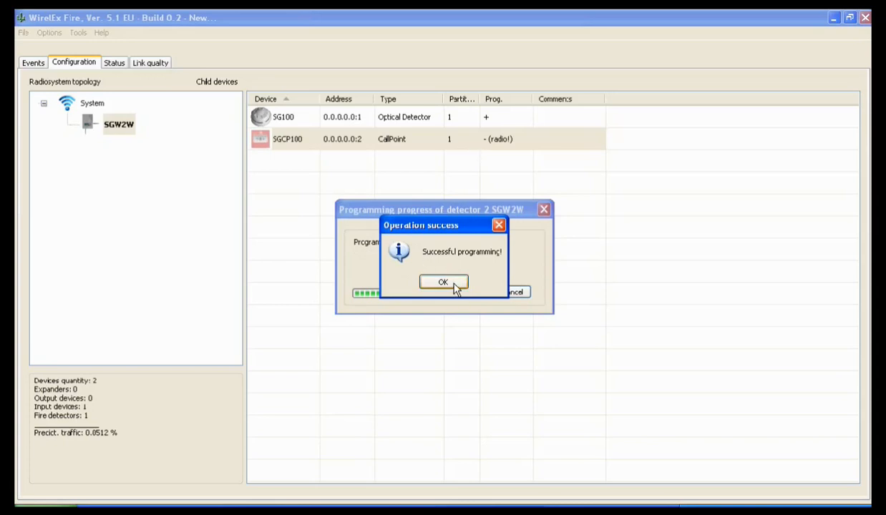
click(442, 281)
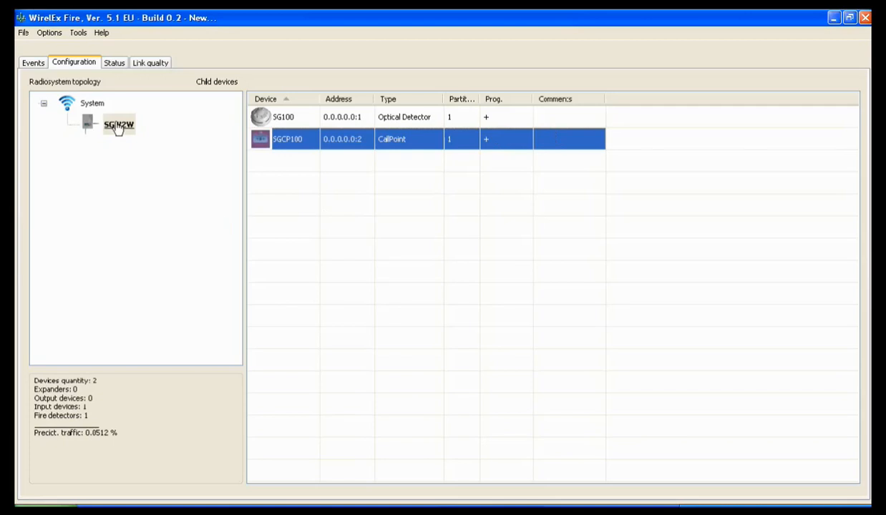
Step: Reprogram the SGW2W translator and acknowledge the Successful programming message
right_click(119, 123)
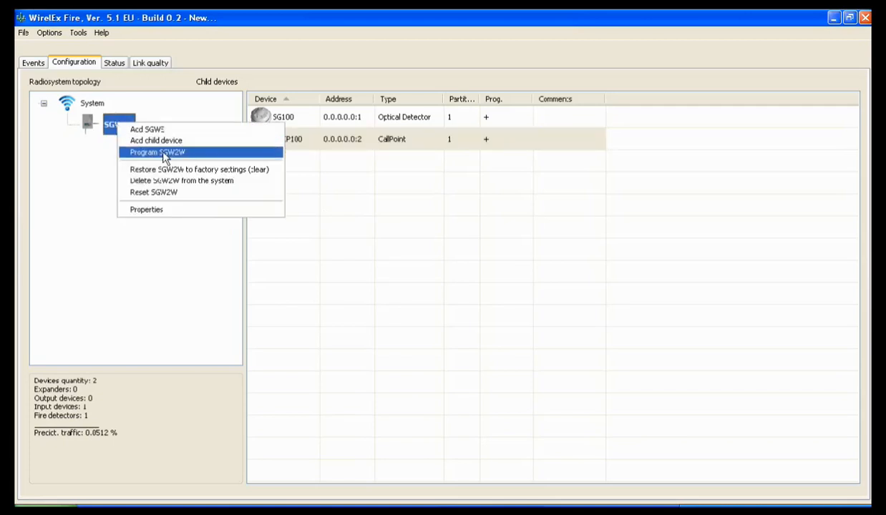
click(157, 151)
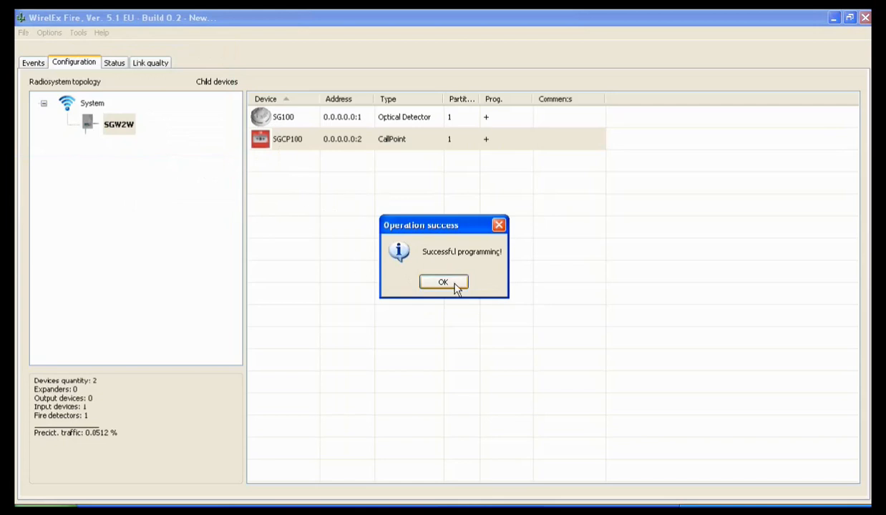
click(442, 281)
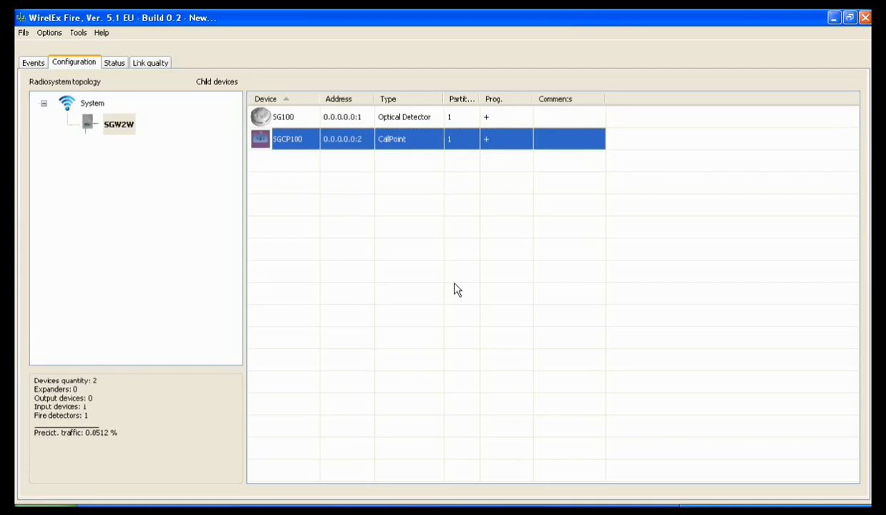
mouse_move(400, 145)
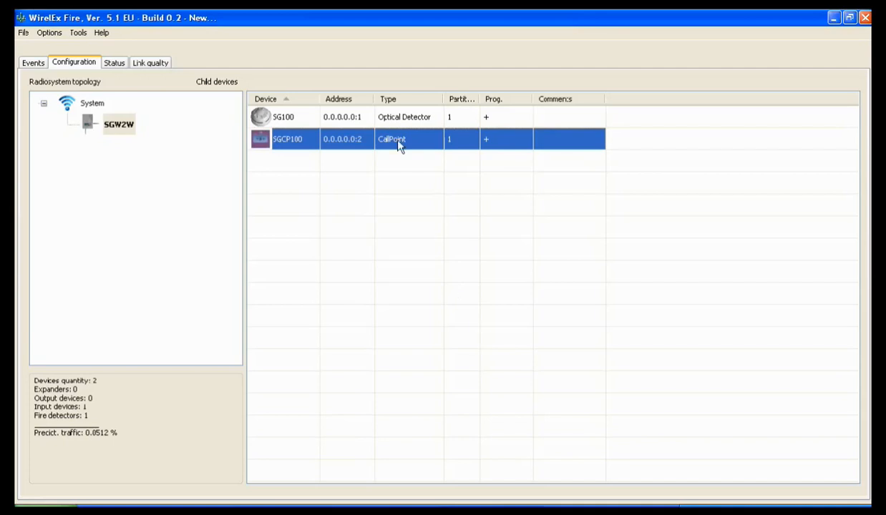